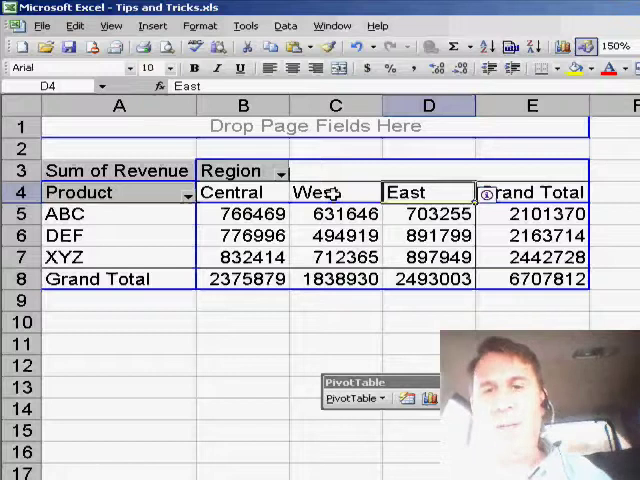
text(Centr)
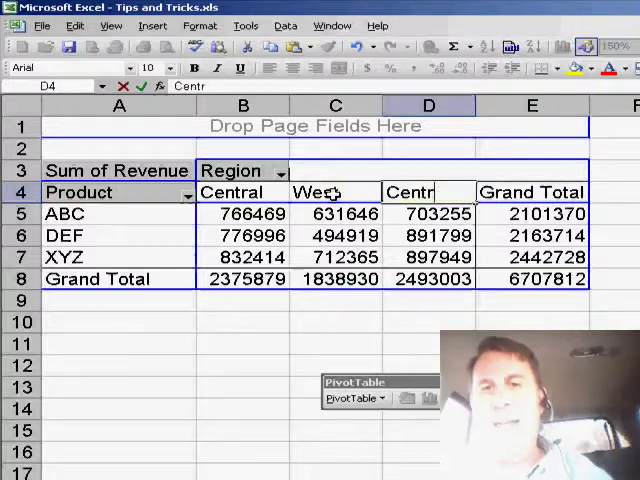